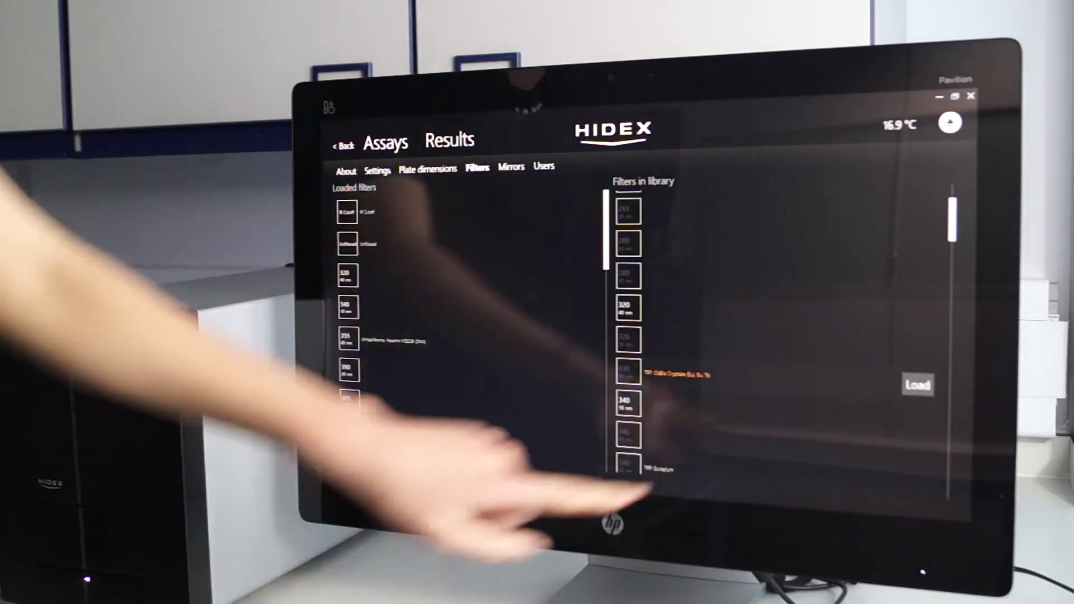
- Start loading the 330/80 library filter so the Load filter prompt appears
{"action": "left_click", "coordinate": [917, 384]}
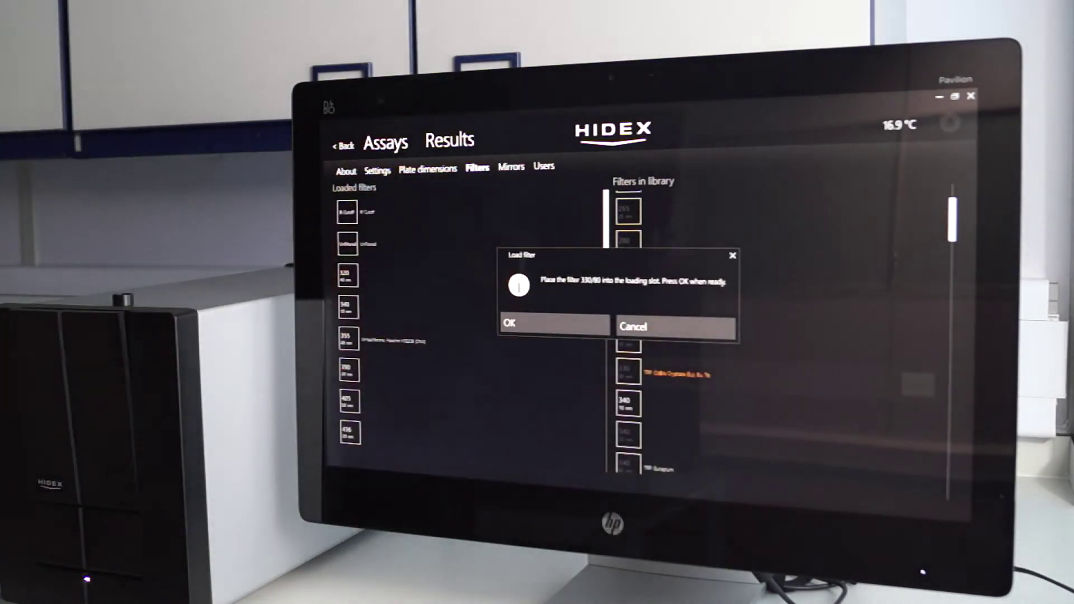